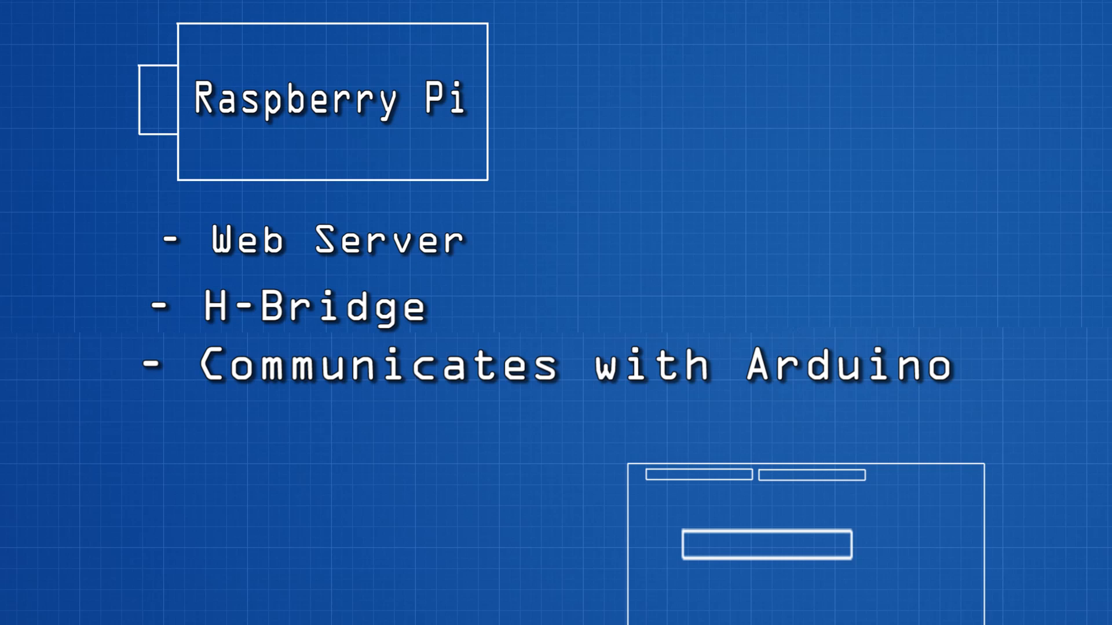
{"action": "scroll", "scroll_direction": "down", "scroll_amount": 3}
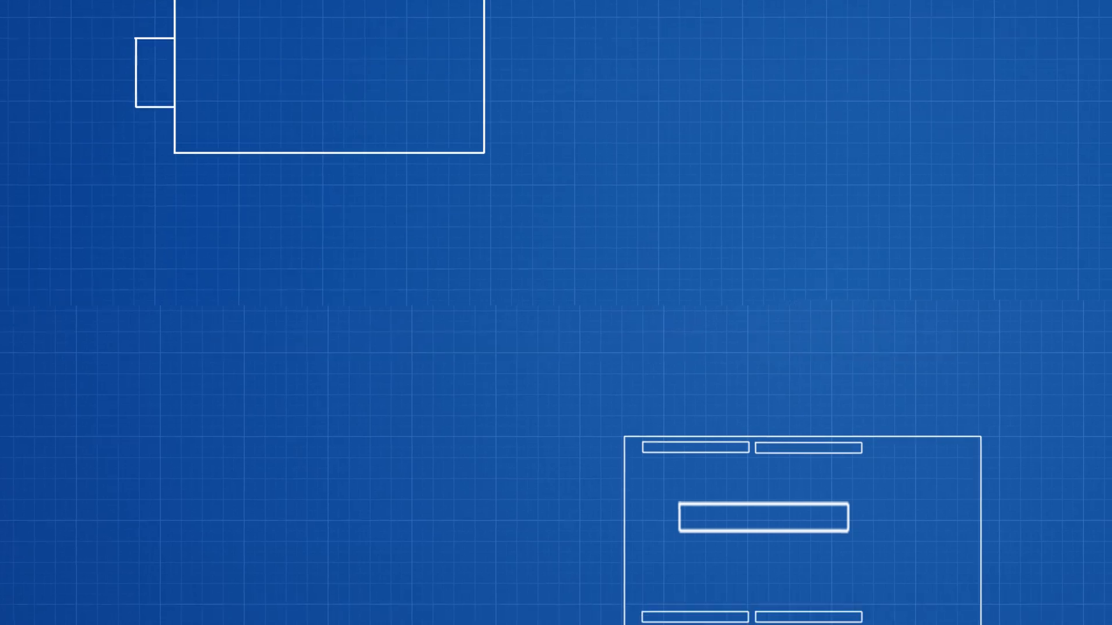